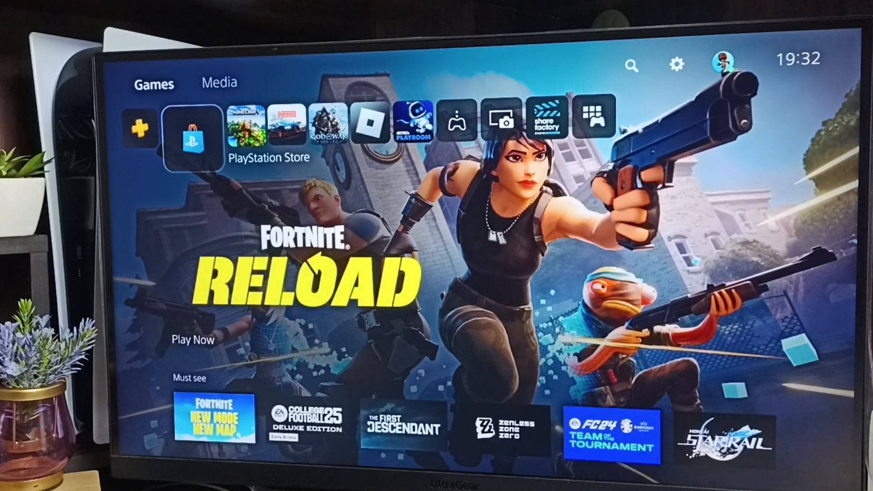
- Open PlayStation Store from the home screen and browse all games, sorted by best selling
click(192, 137)
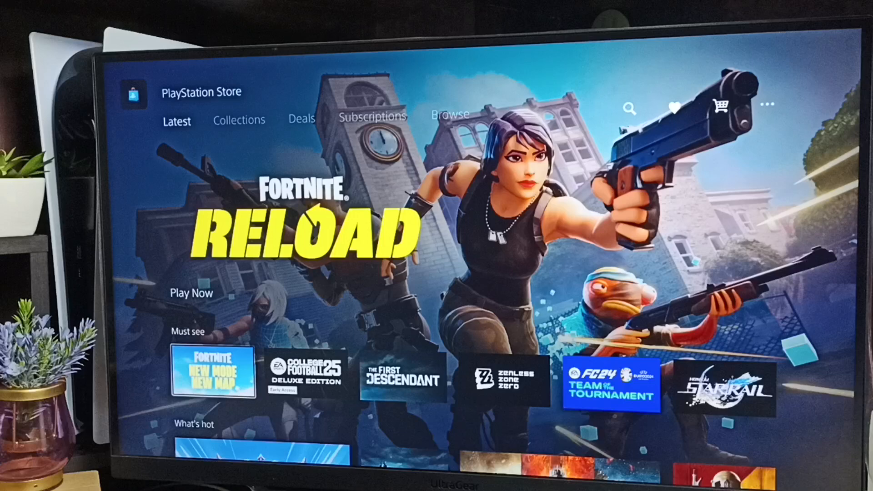
click(301, 119)
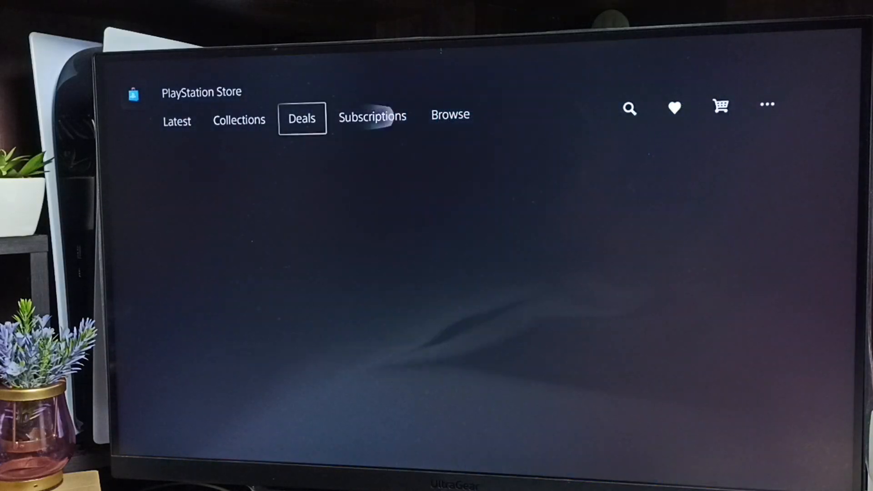
click(449, 115)
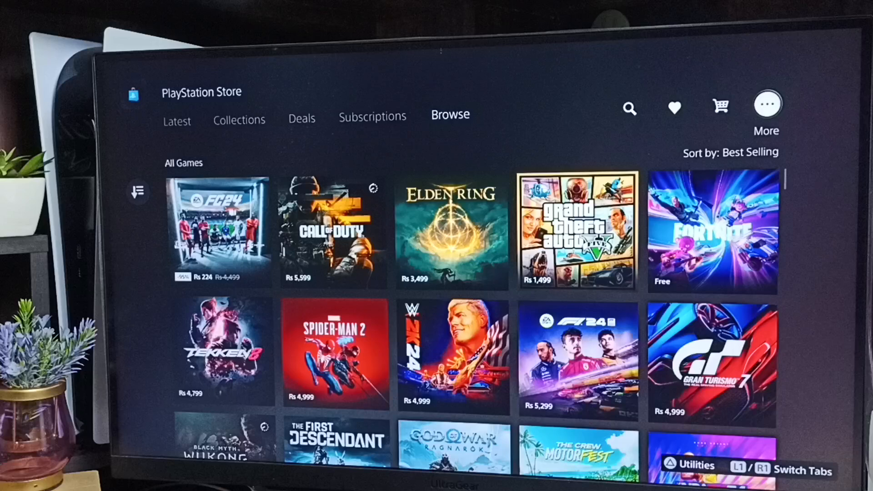
- Choose Redeem Code from the store's More (…) menu
click(766, 104)
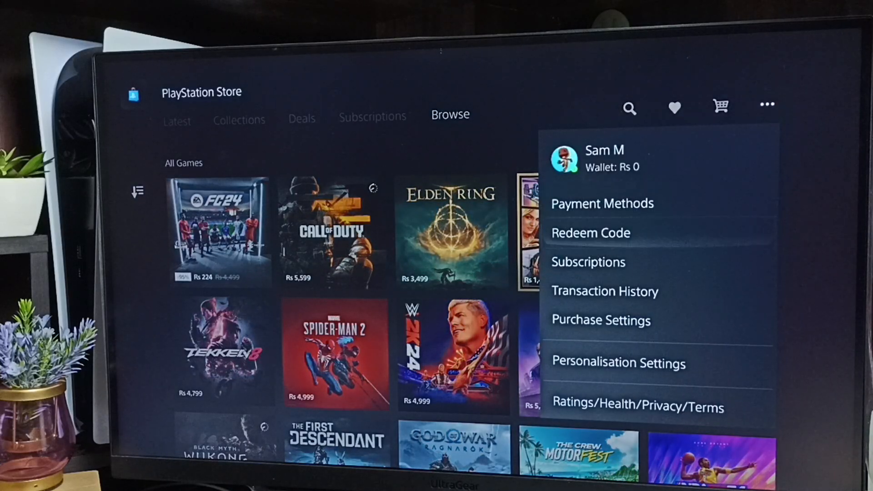
mouse_move(590, 232)
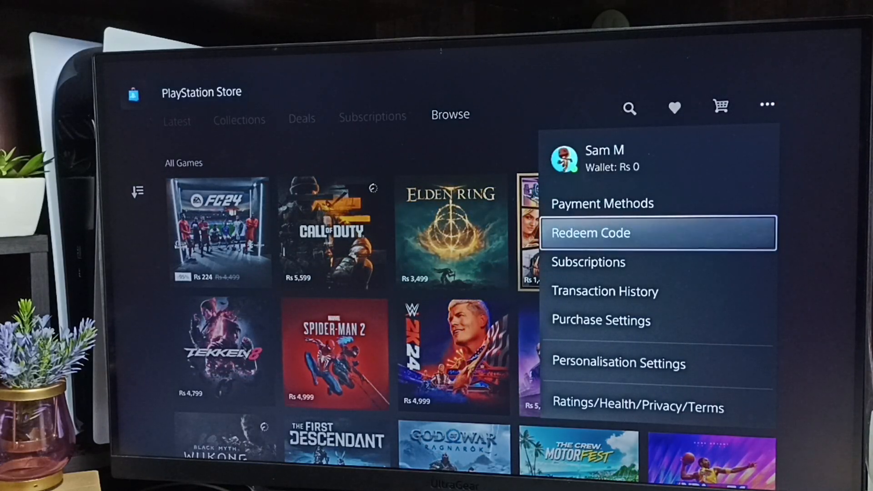
click(590, 233)
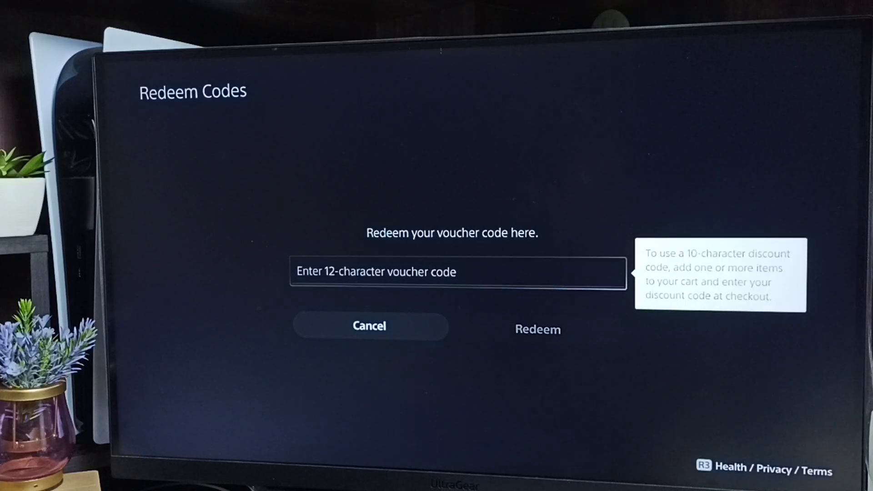
- Select the 'Enter 12-character voucher code' field to open the on-screen keyboard
click(456, 272)
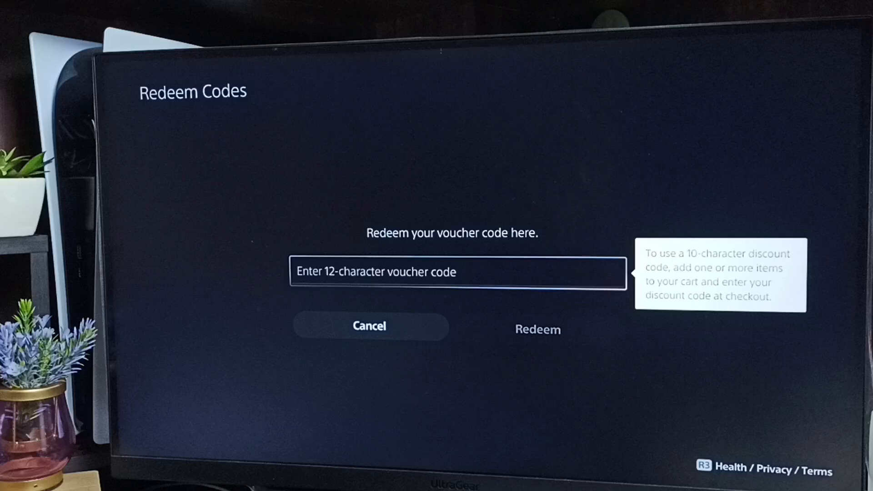
click(456, 271)
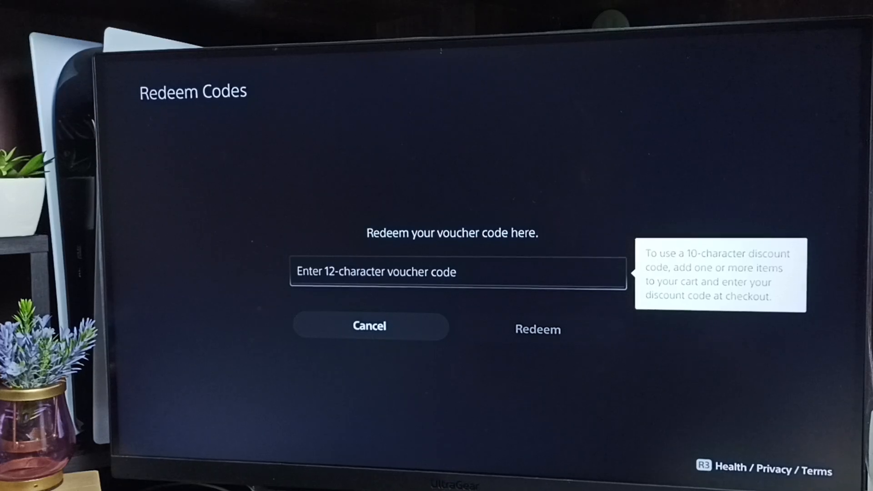
click(457, 272)
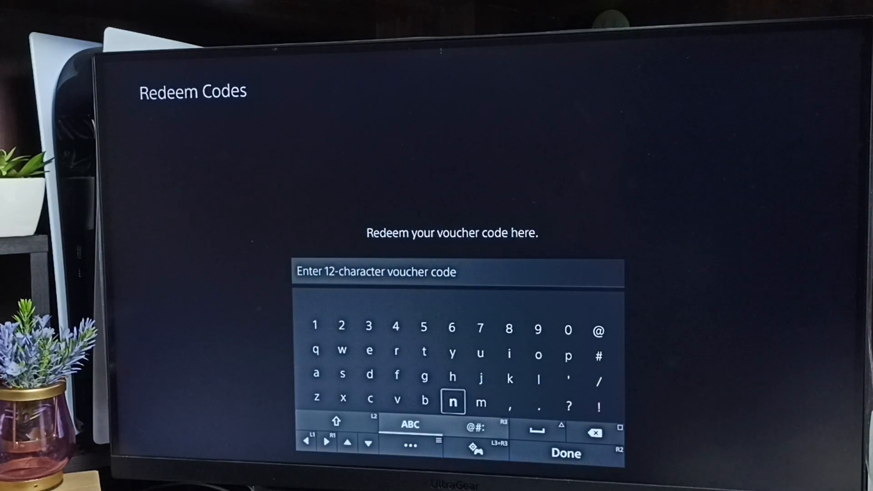
click(481, 401)
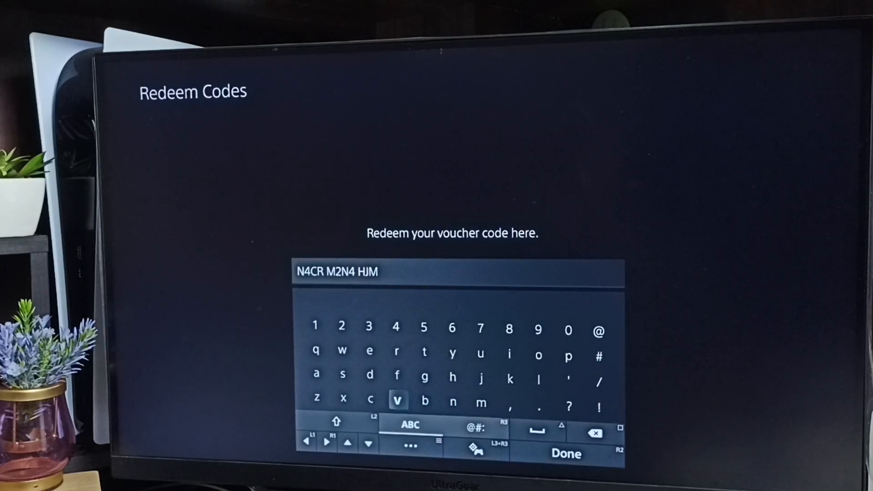
click(369, 400)
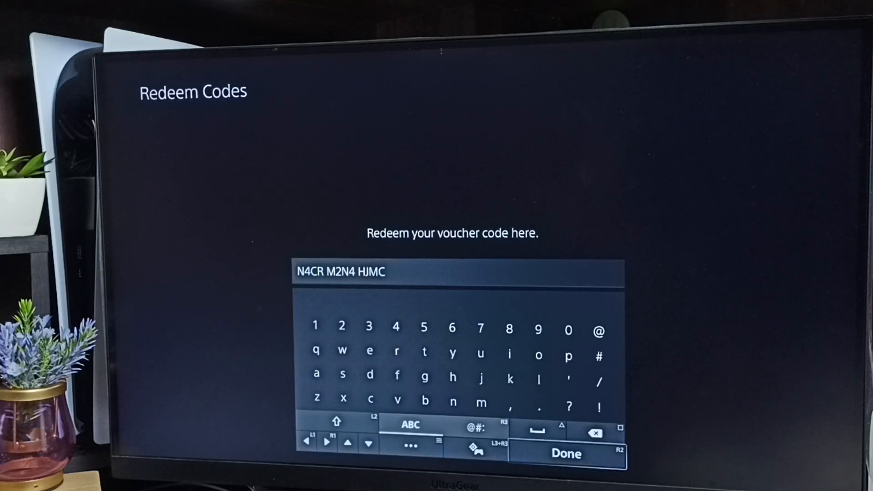
click(565, 453)
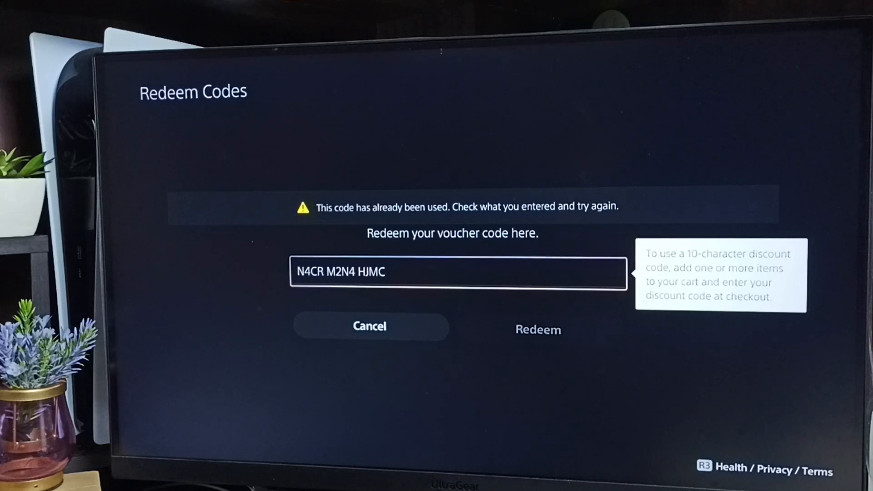
click(457, 272)
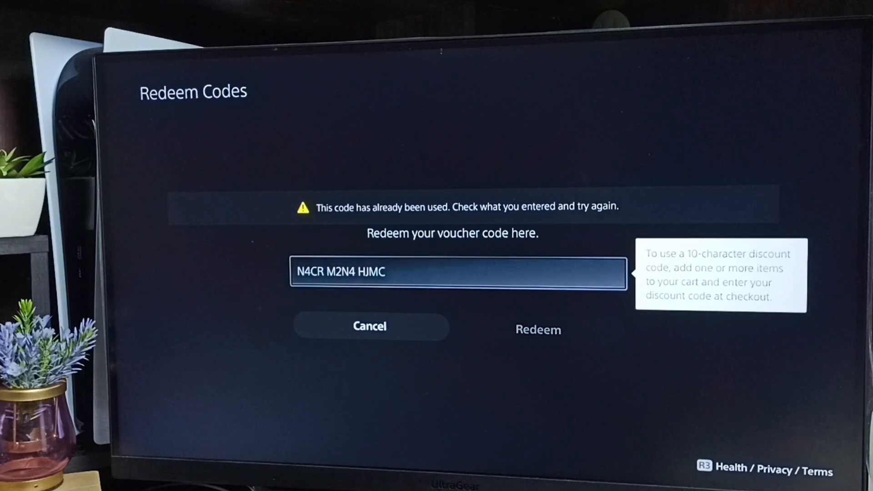